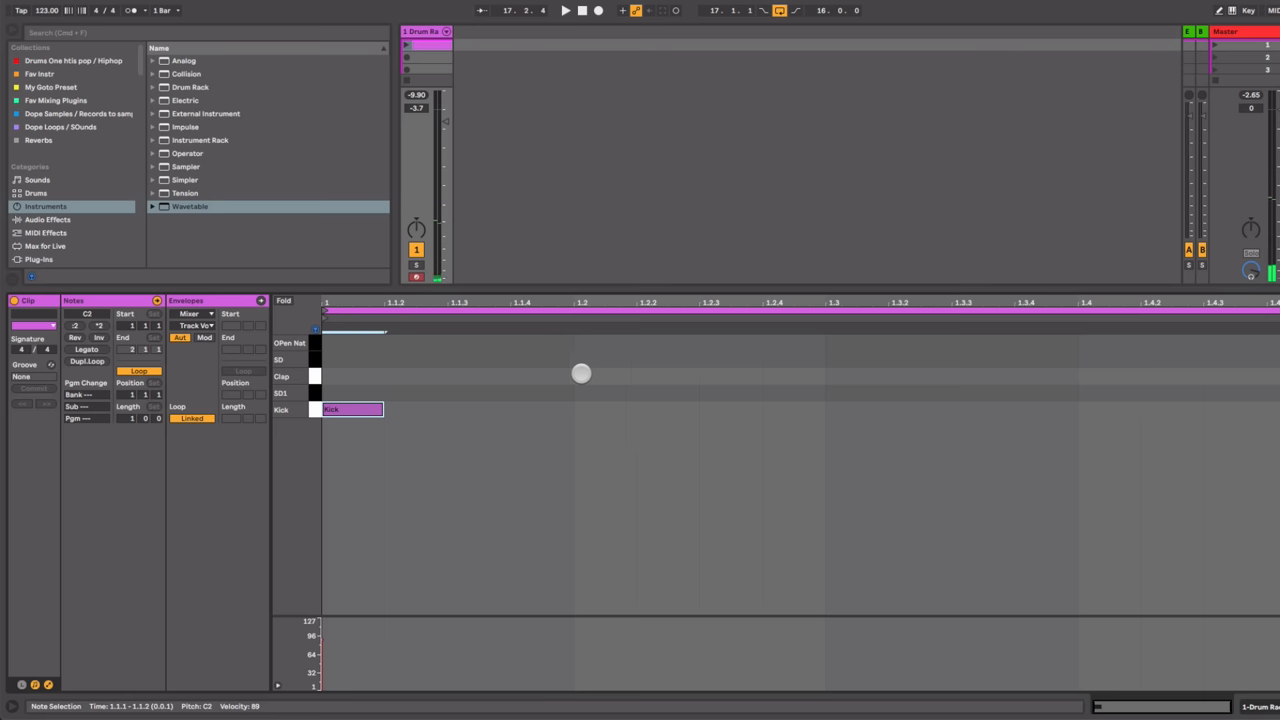
pyautogui.moveTo(849, 408)
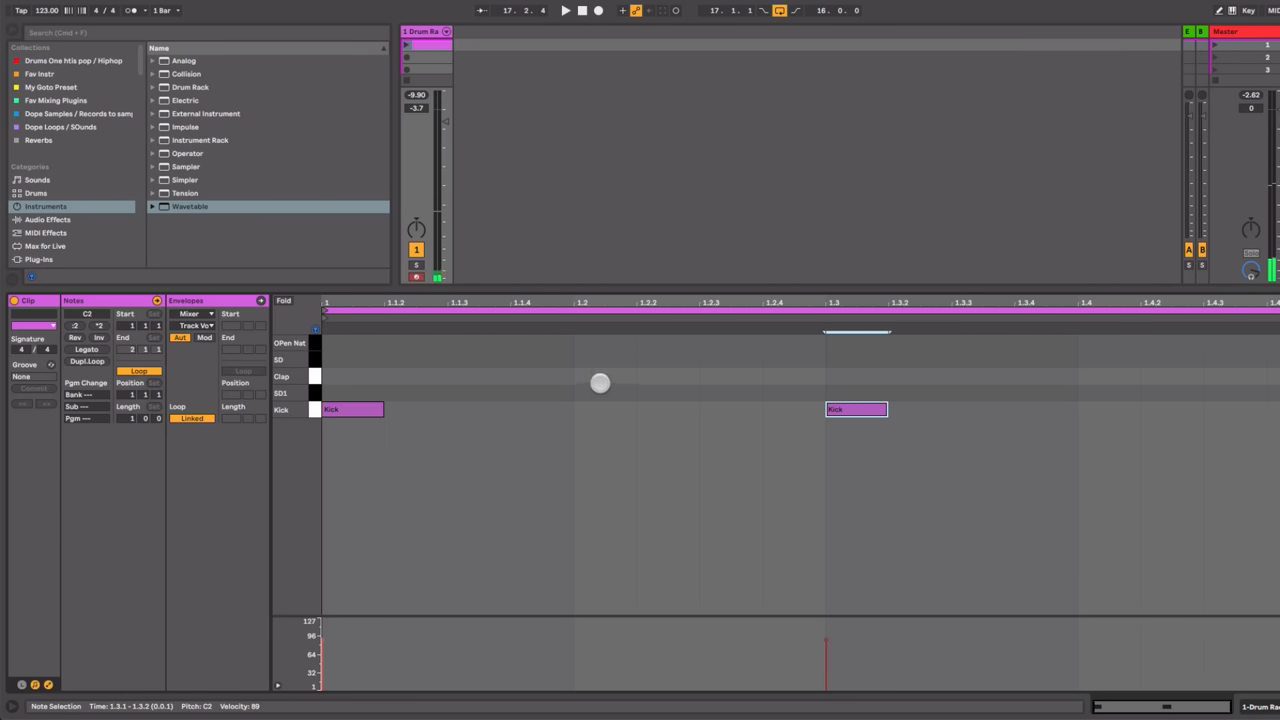
# Step: Draw SD snare notes on beats 2 and 4 (1.2 and 1.4) in the drum clip
pyautogui.moveTo(600, 382); pyautogui.dragTo(603, 358)
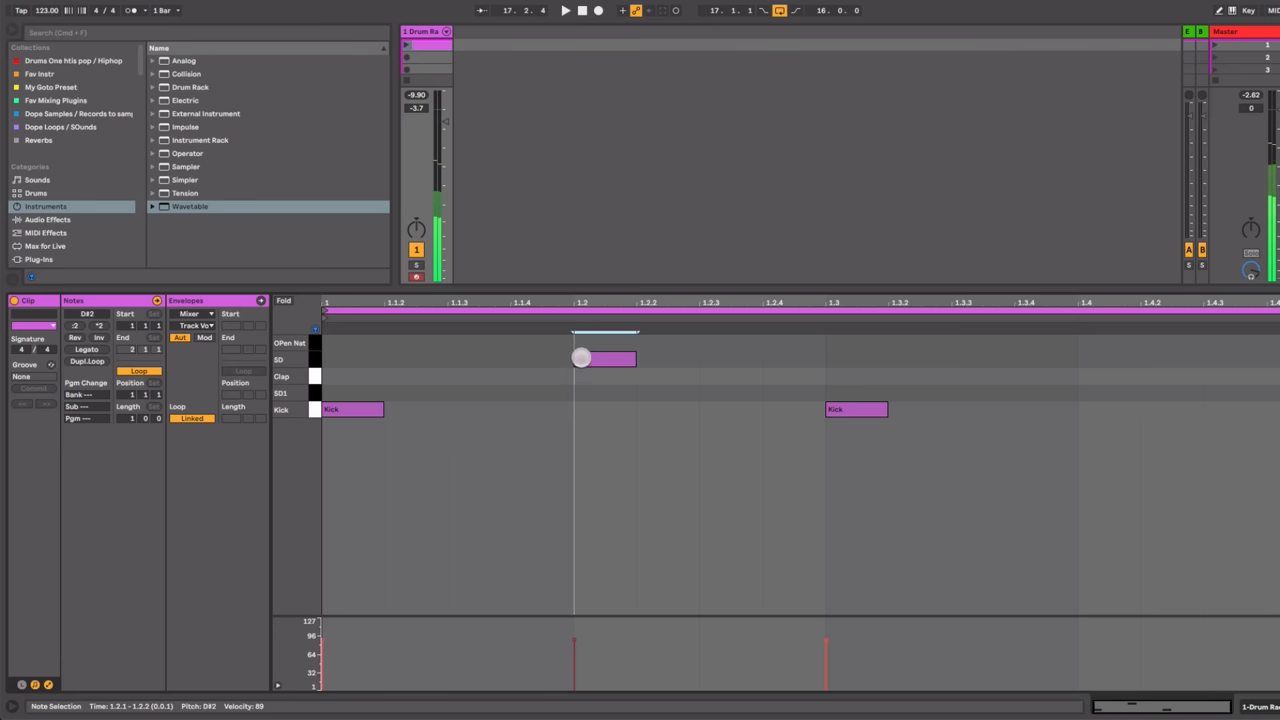
pyautogui.moveTo(604, 358); pyautogui.dragTo(1108, 360)
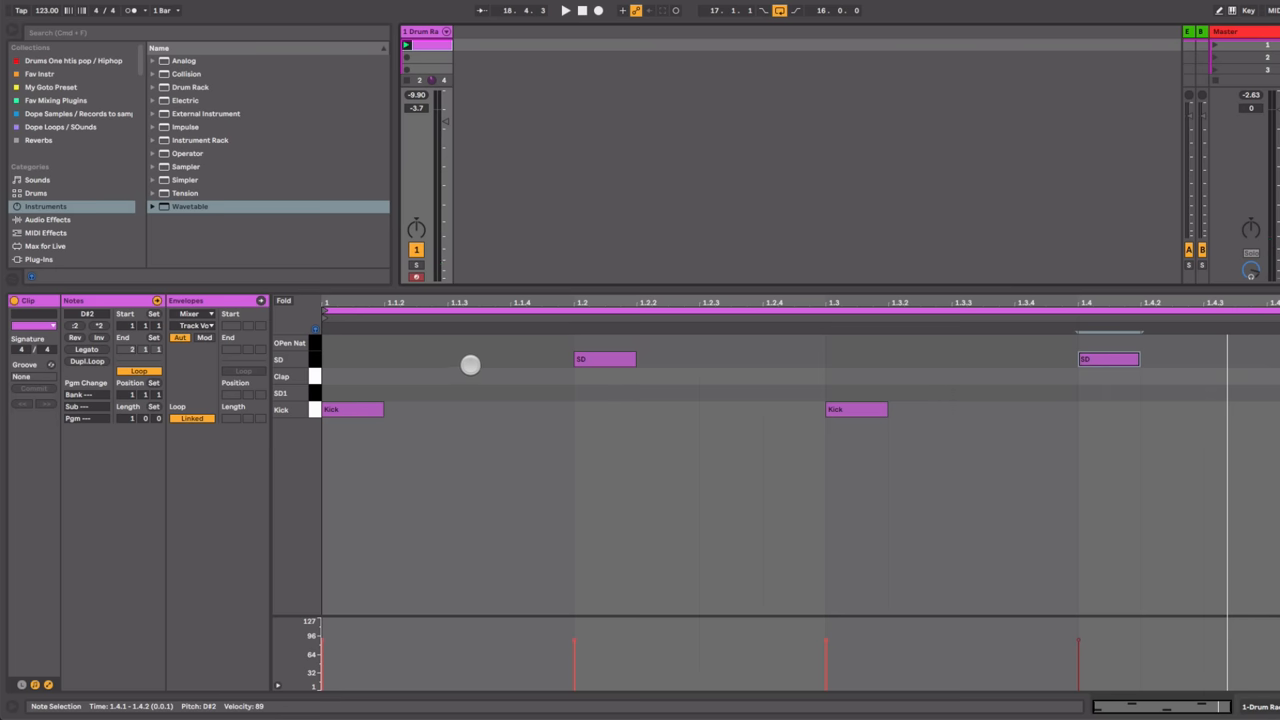
pyautogui.moveTo(381, 374)
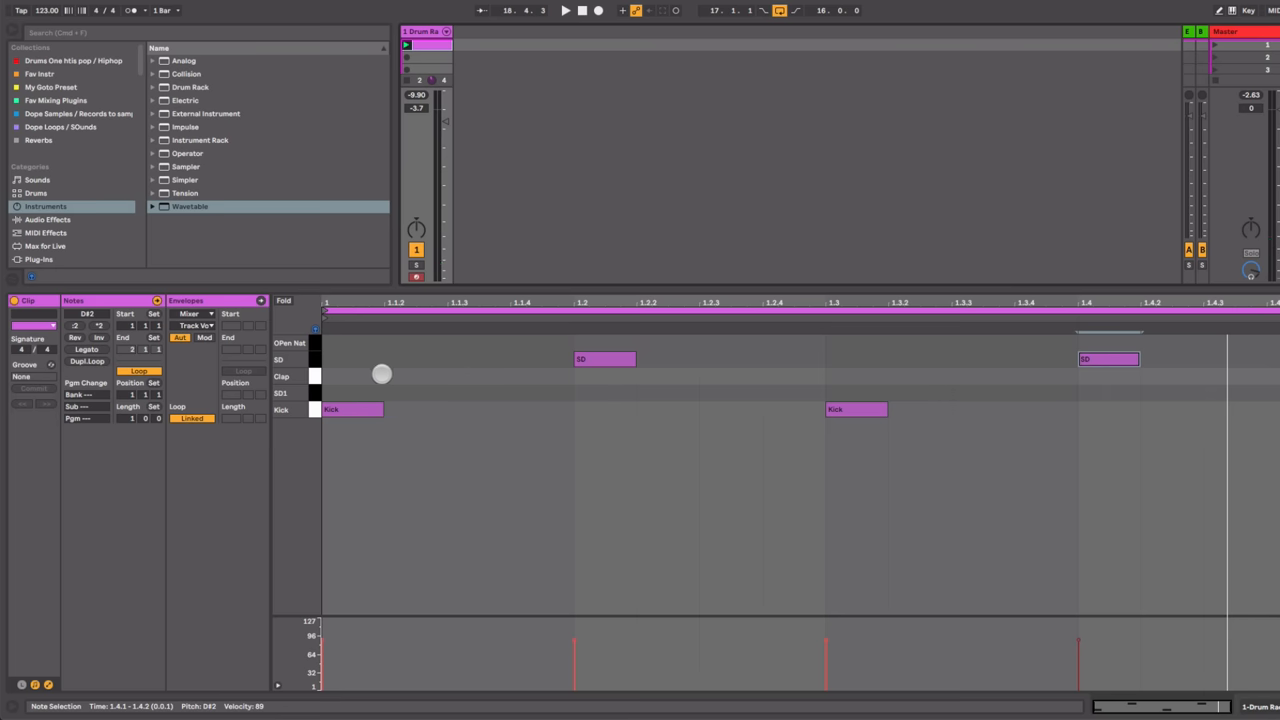
pyautogui.click(604, 359)
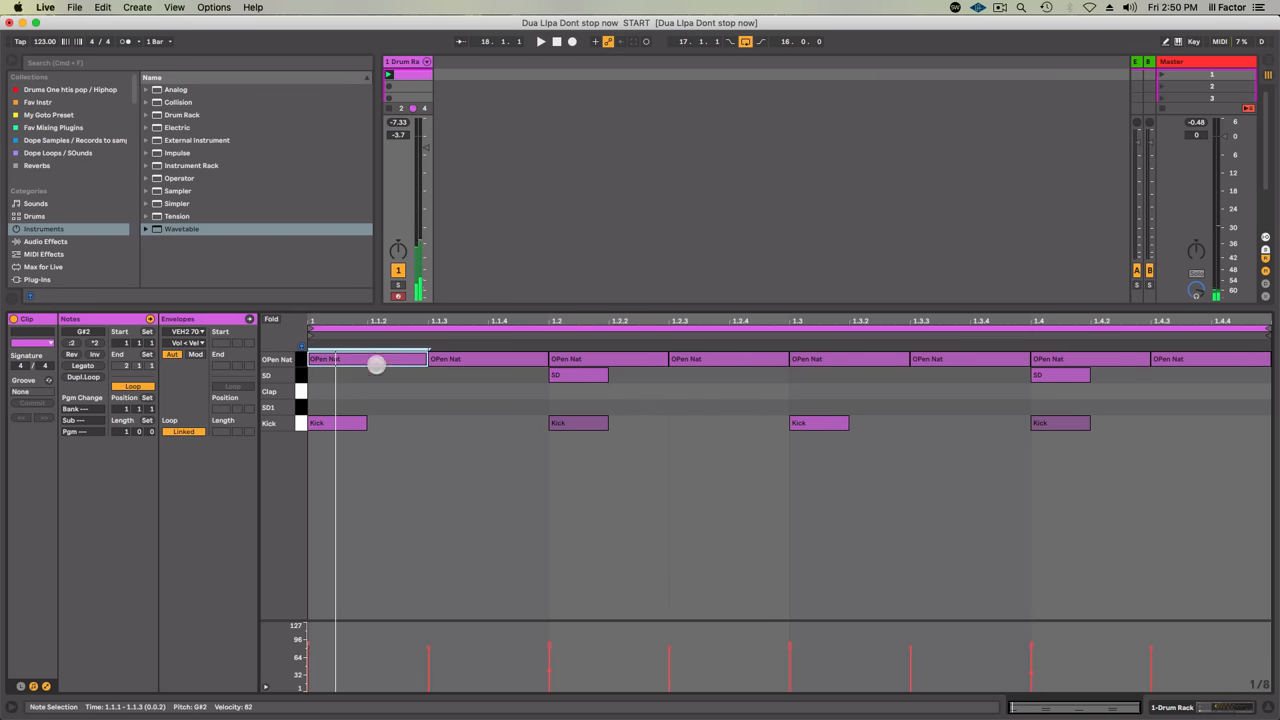
# Step: Drag down the velocity markers of the off-beat OPen Nat hi-hat notes
pyautogui.moveTo(375, 363); pyautogui.dragTo(375, 358)
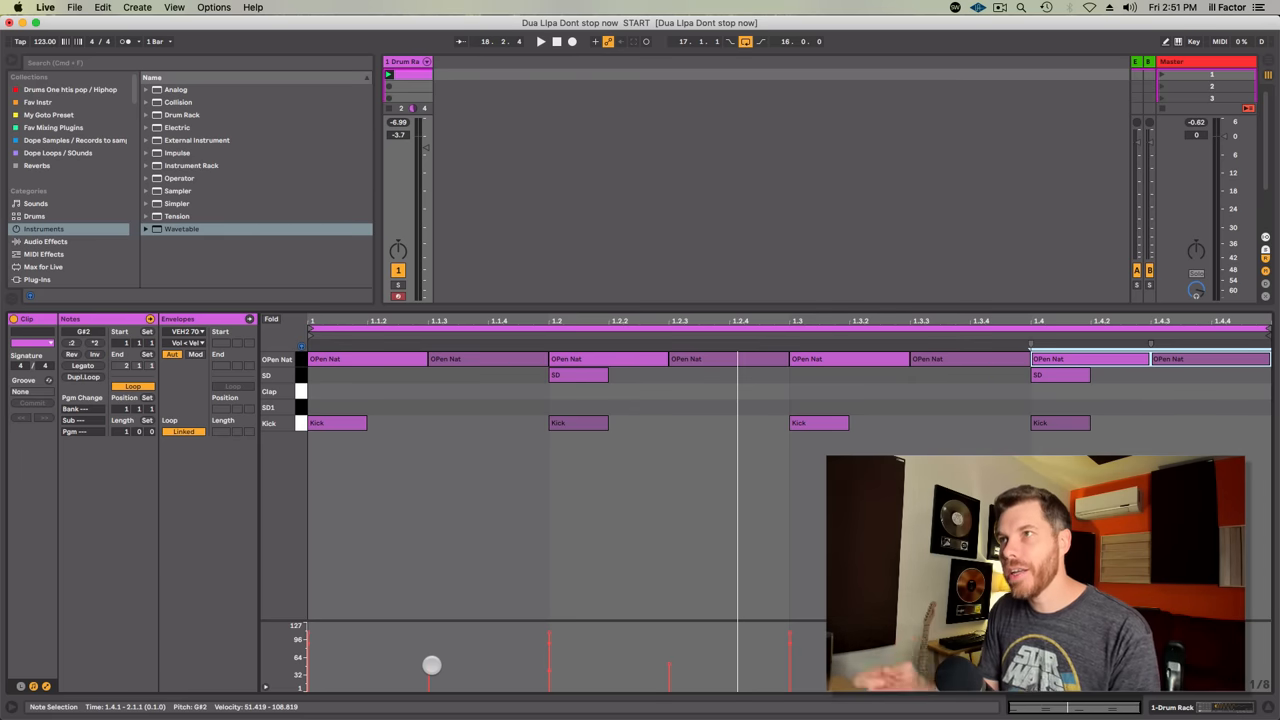
pyautogui.click(540, 41)
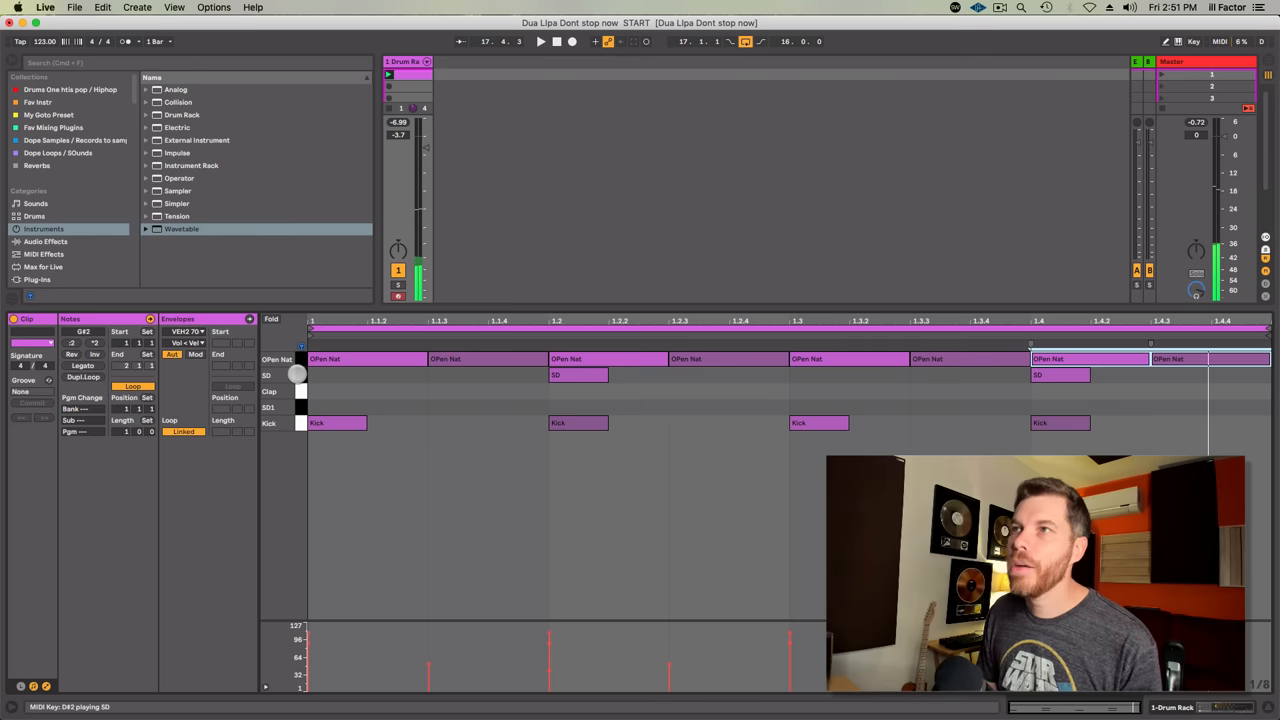
pyautogui.click(578, 375)
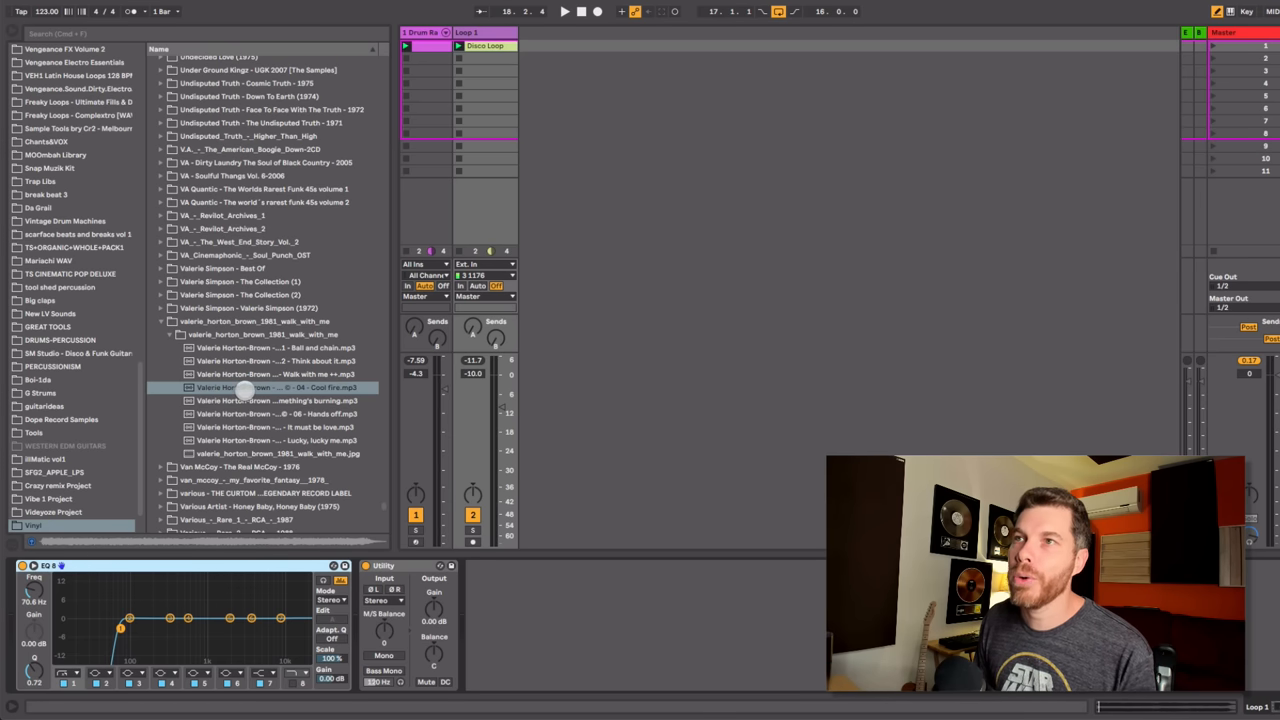
# Step: Preview the Cool fire song sample from the browser
pyautogui.click(275, 387)
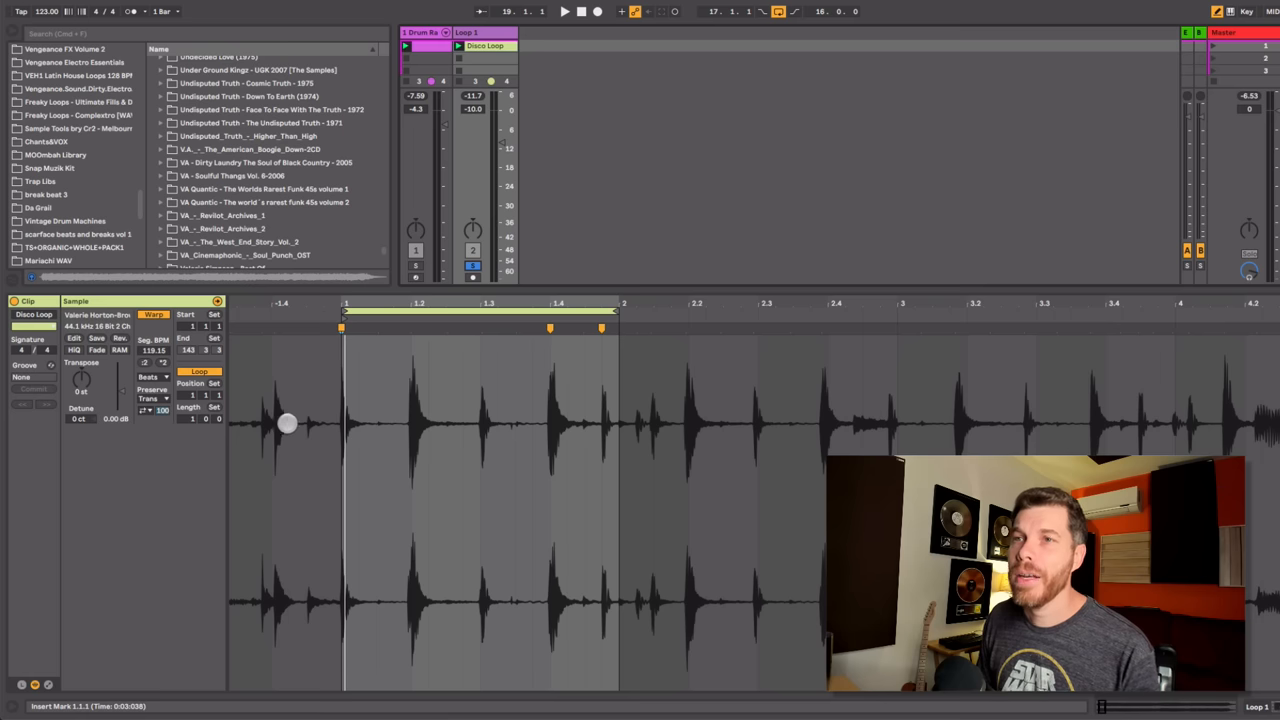
pyautogui.moveTo(48, 685)
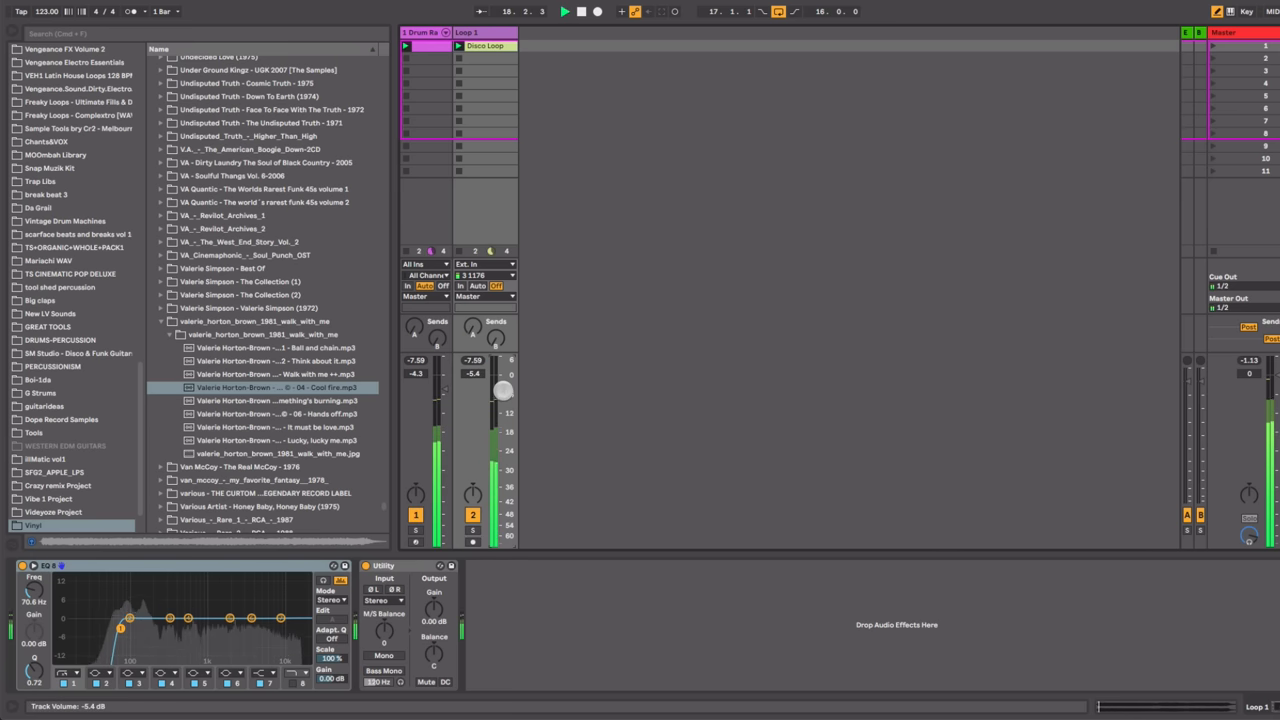
# Step: Pull the Loop 1 track's volume fader down to roughly -7 dB
pyautogui.moveTo(502, 383); pyautogui.dragTo(502, 395)
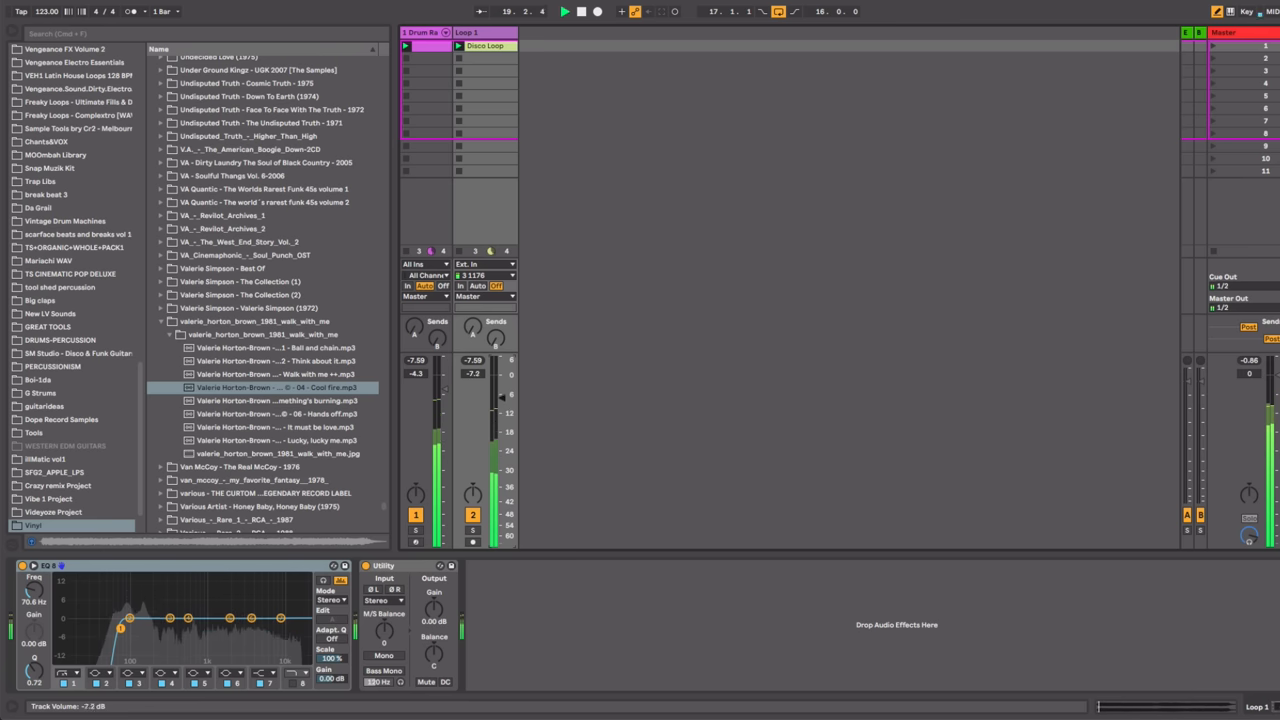
pyautogui.moveTo(503, 397); pyautogui.dragTo(497, 452)
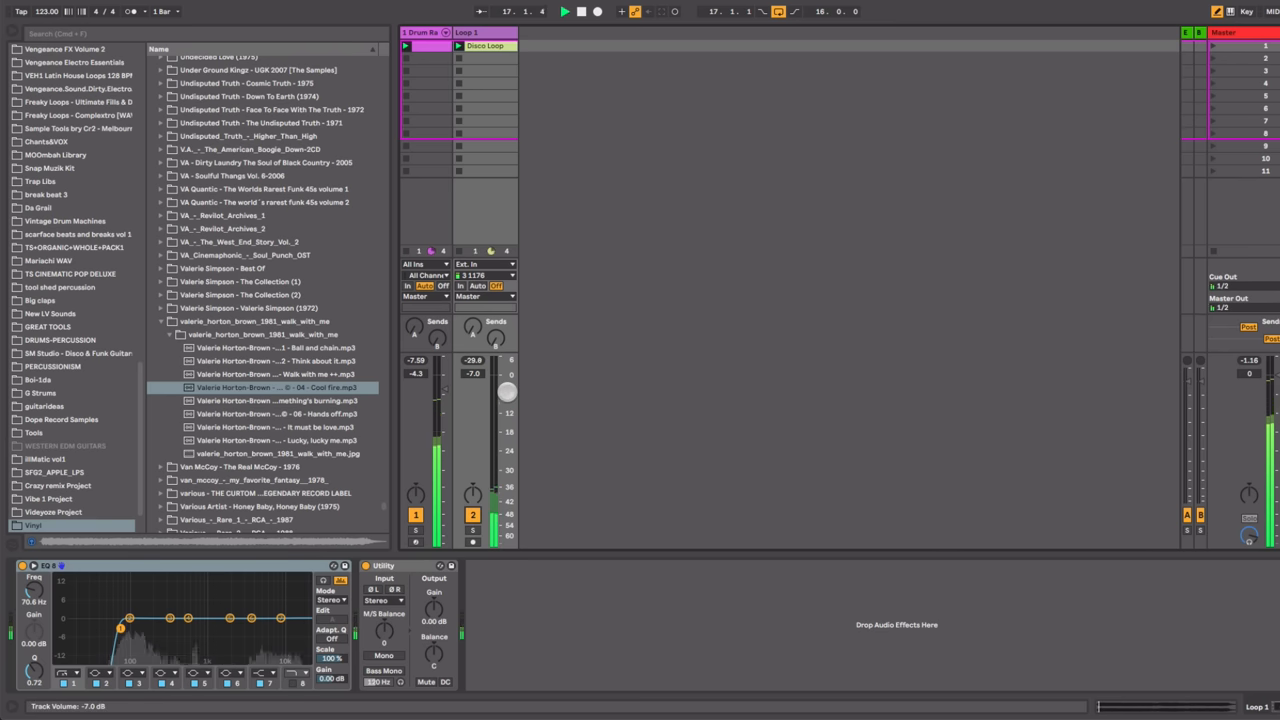
pyautogui.moveTo(507, 390); pyautogui.dragTo(505, 395)
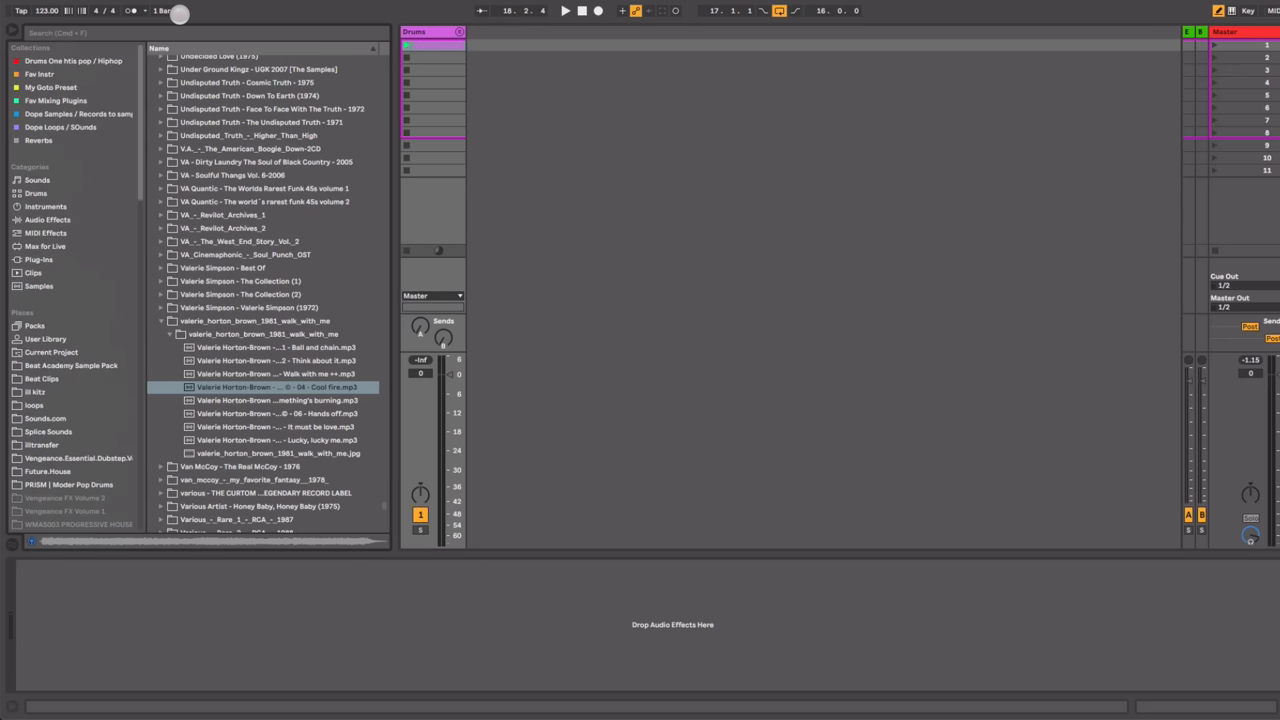
pyautogui.moveTo(173, 25)
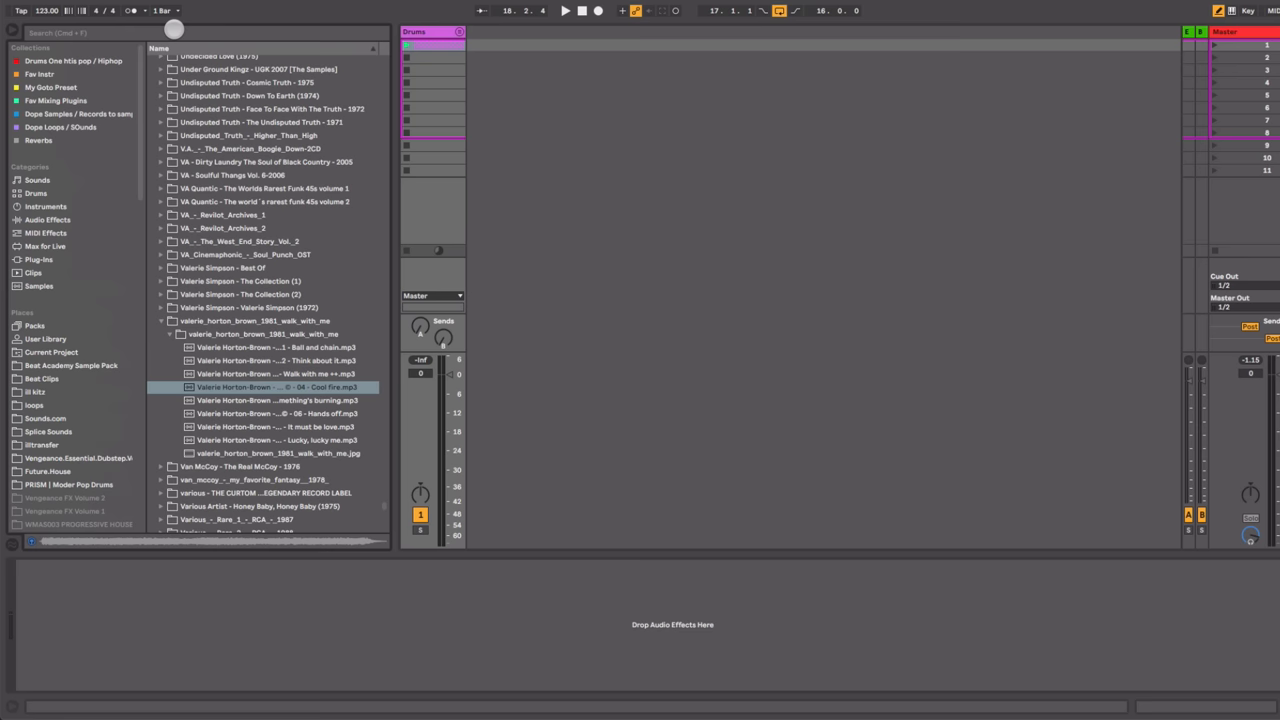
# Step: Select the Fav Mixing Plugins collection in the browser sidebar
pyautogui.click(55, 100)
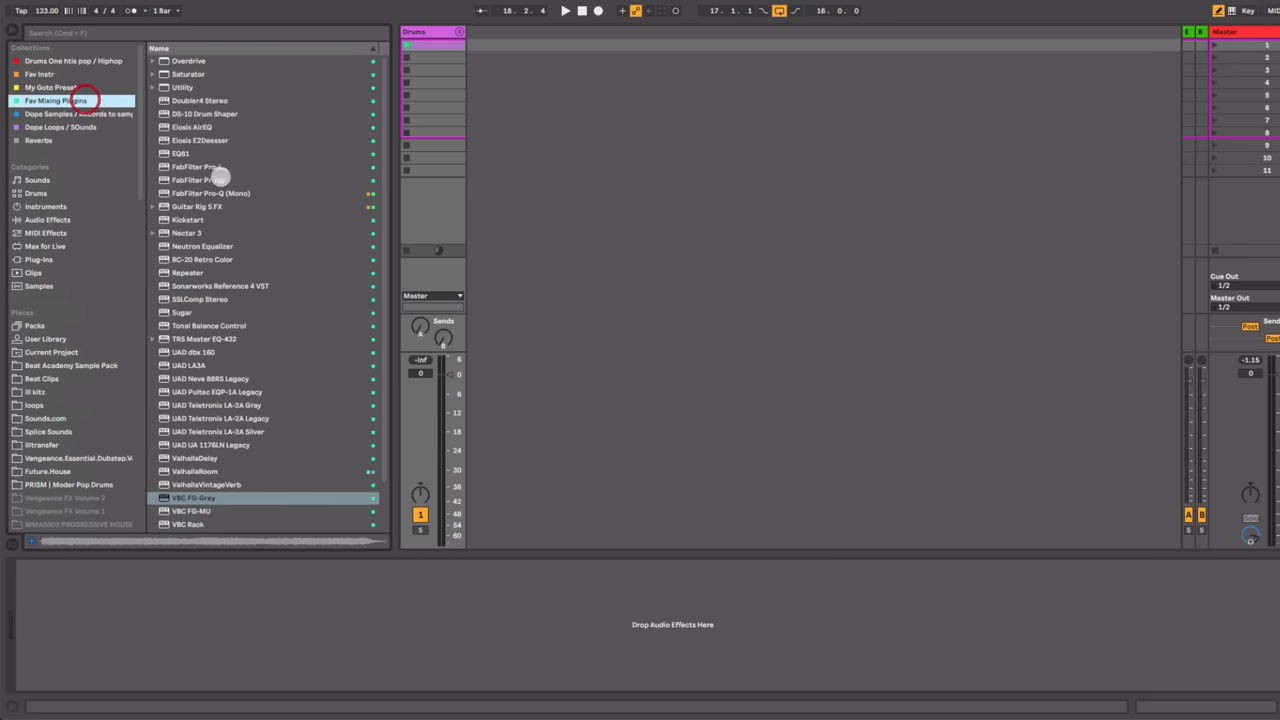
# Step: Load Virtual Mix Rack onto the Drums group and reposition its plugin window
pyautogui.scroll(-3)
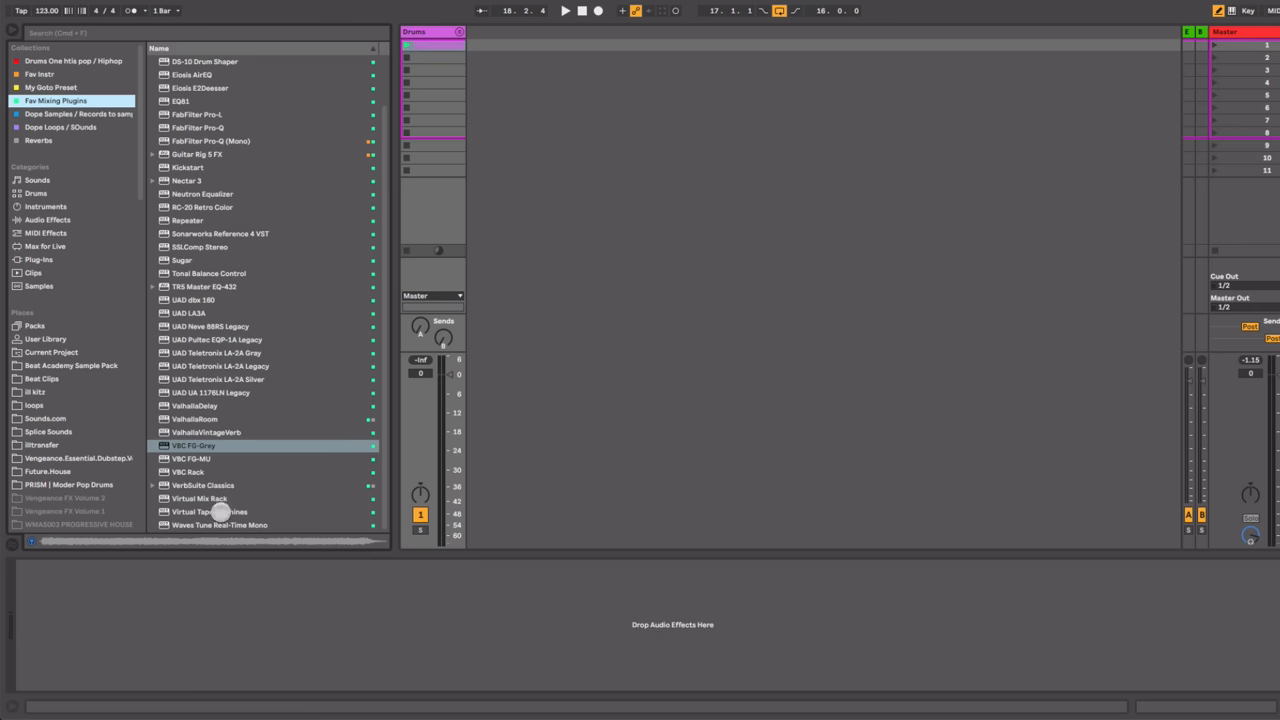
pyautogui.doubleClick(199, 498)
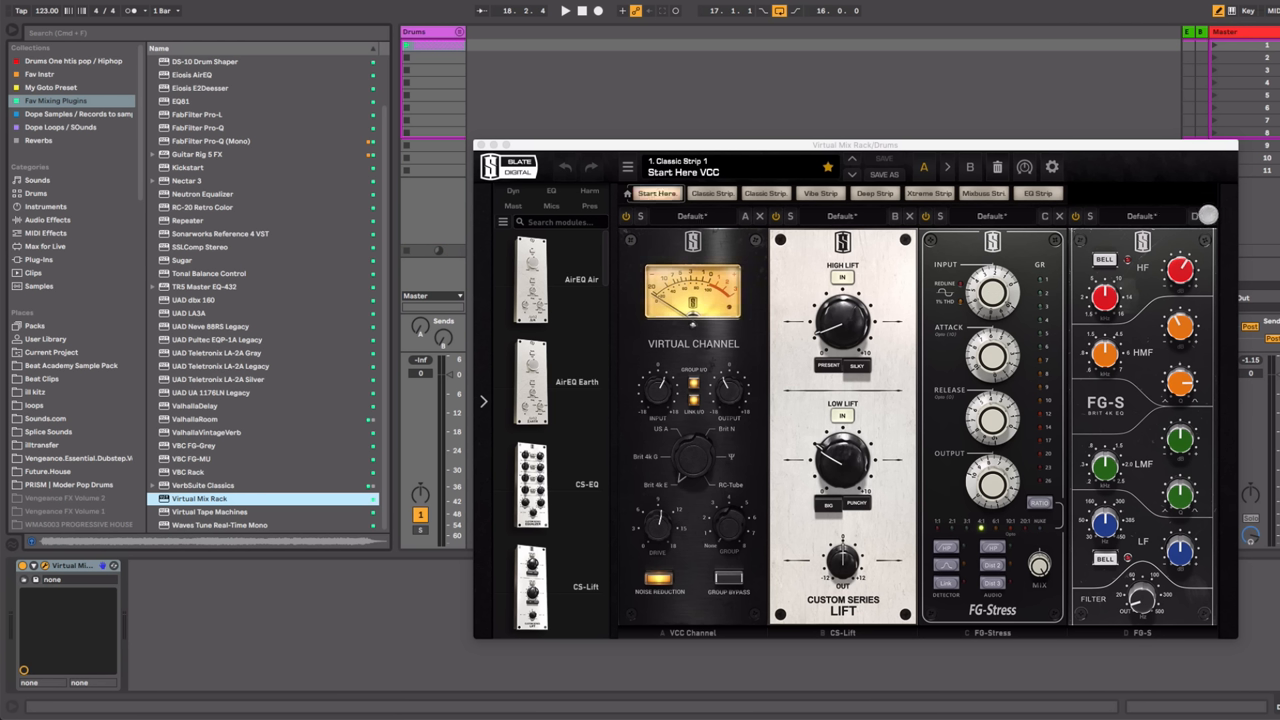
pyautogui.moveTo(843, 310); pyautogui.dragTo(835, 337)
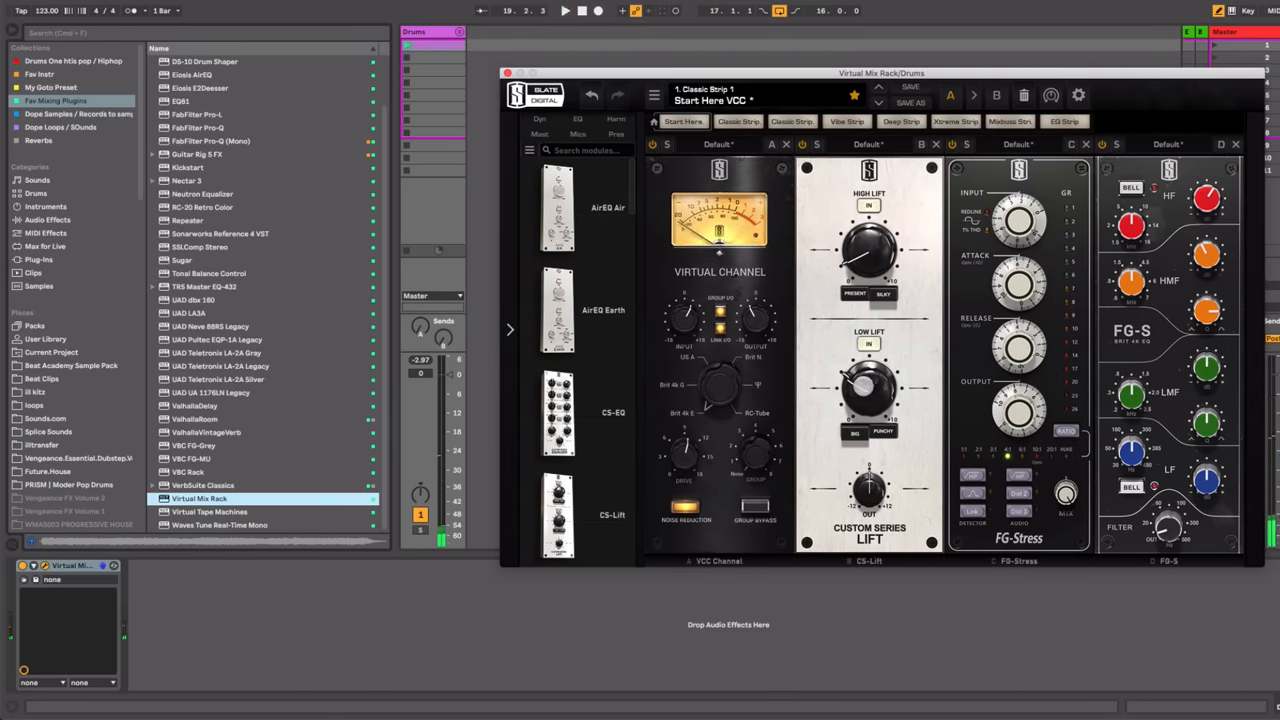
pyautogui.moveTo(868, 390); pyautogui.dragTo(868, 380)
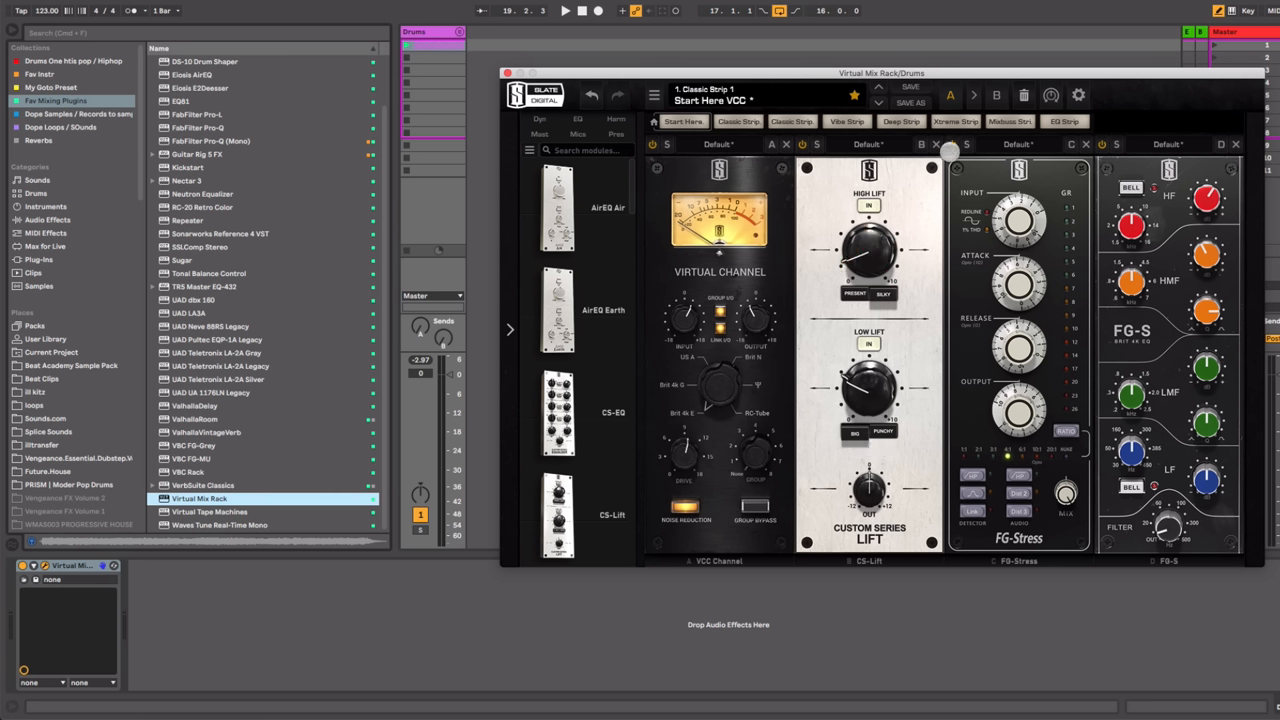
pyautogui.click(564, 11)
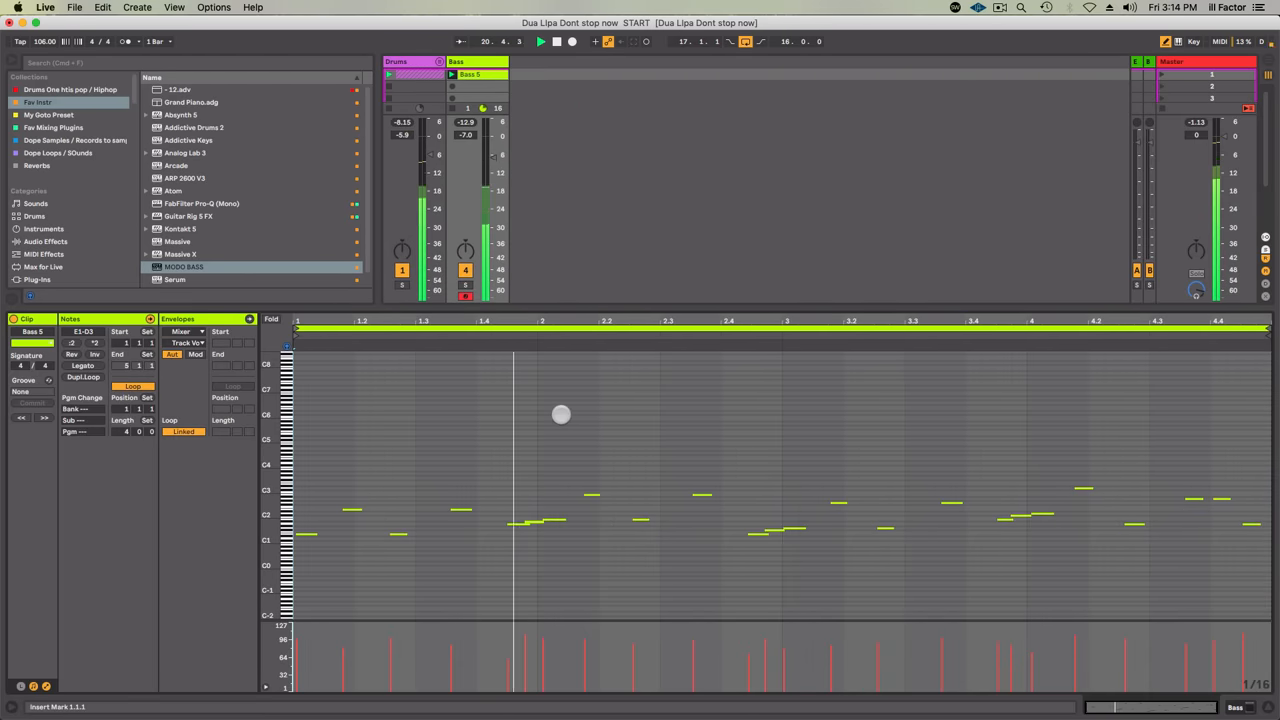
# Step: Quantize the Bass 5 riff notes to the grid and set the tempo to 123 BPM
pyautogui.click(571, 41)
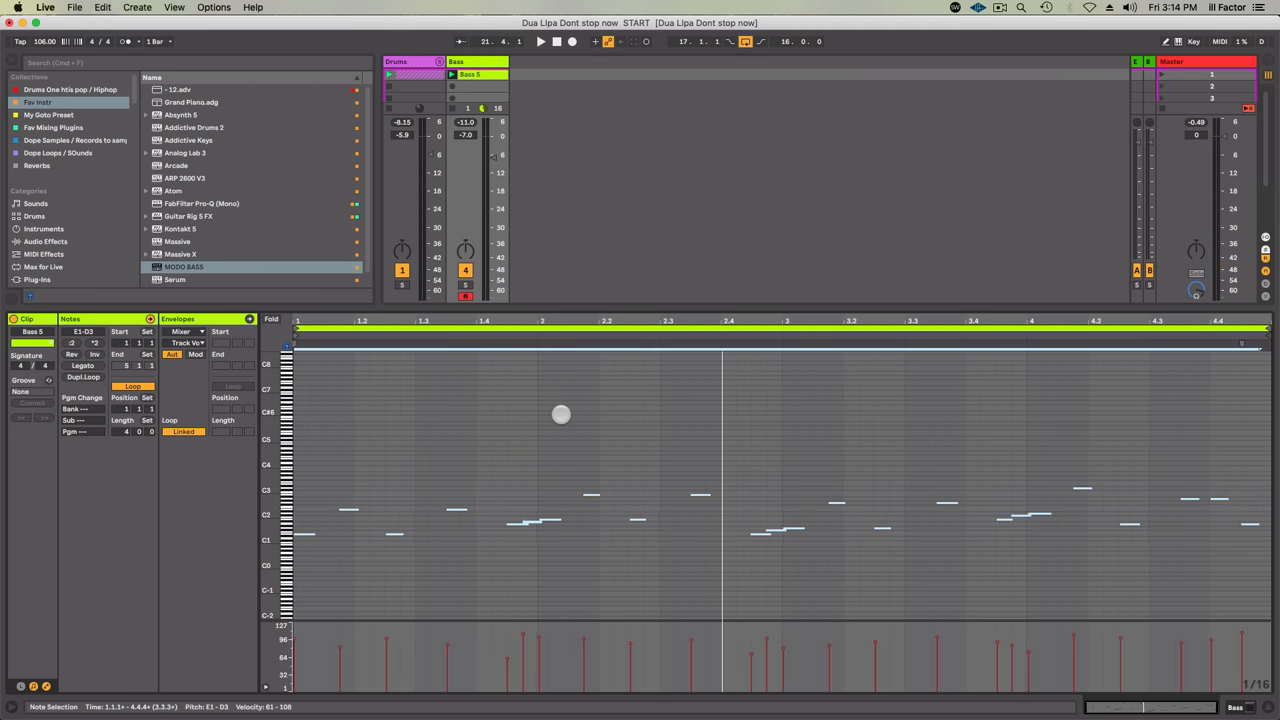
pyautogui.click(540, 41)
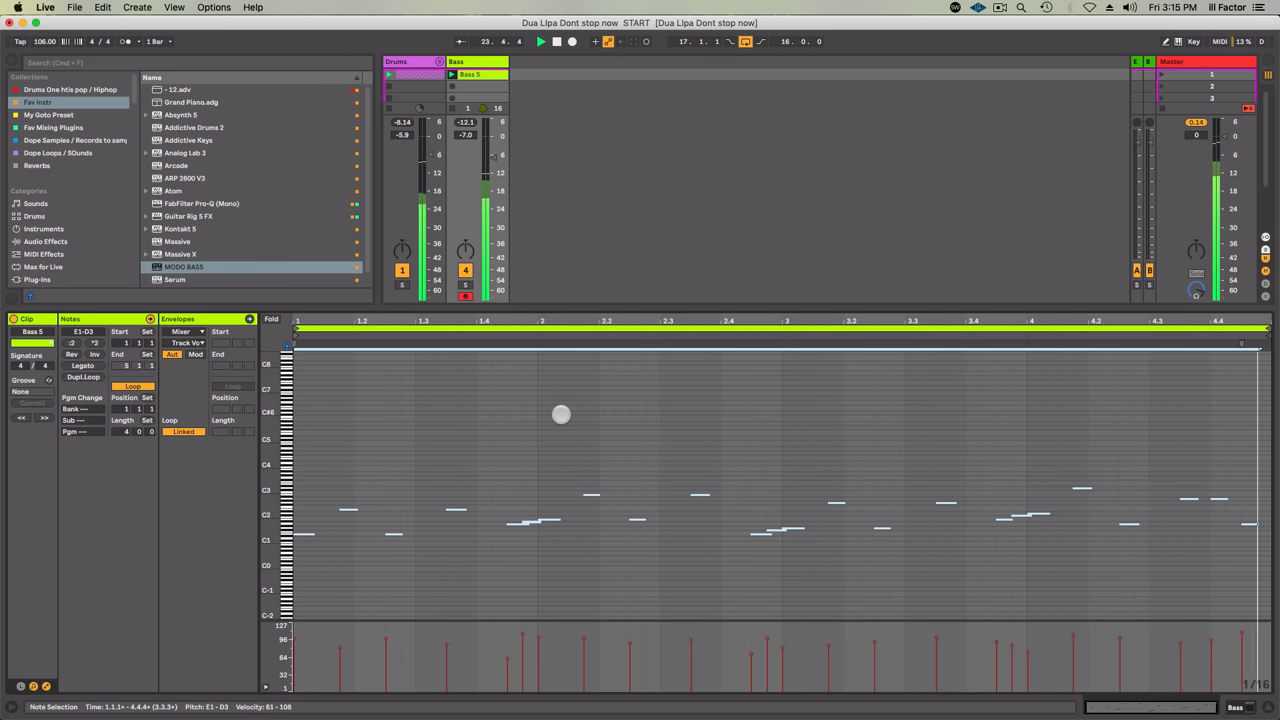
pyautogui.click(540, 41)
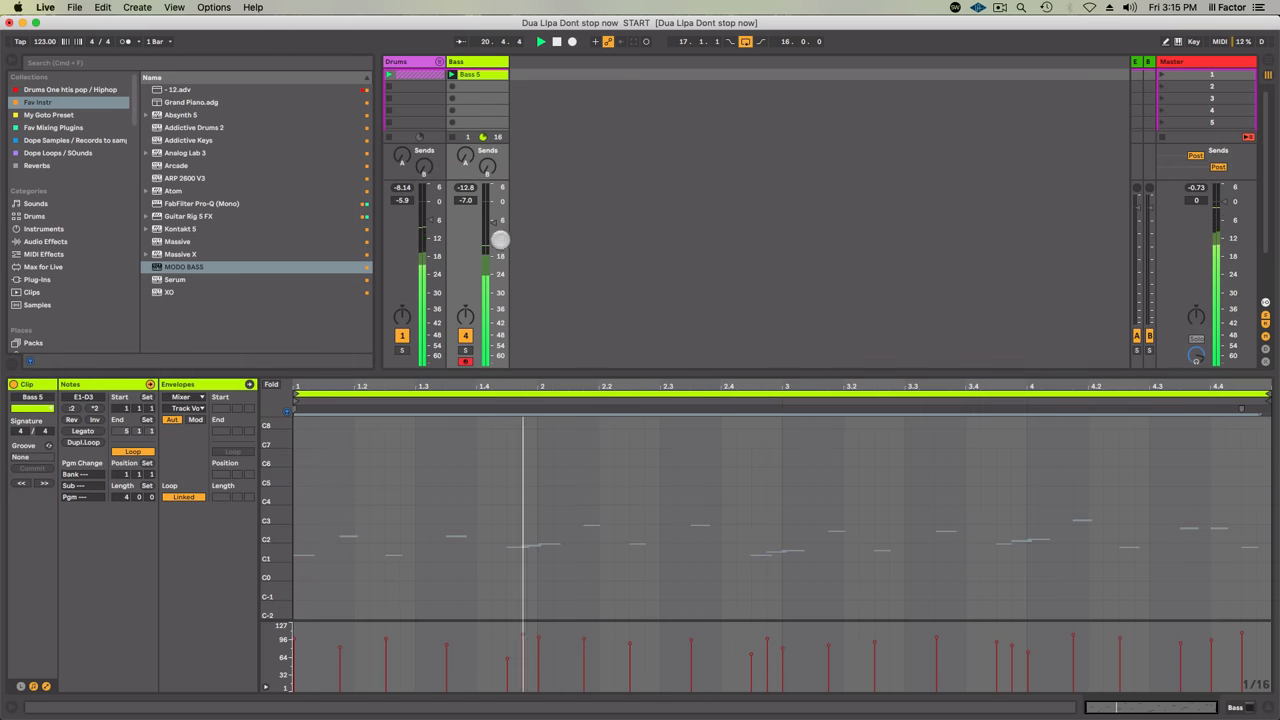
pyautogui.click(271, 384)
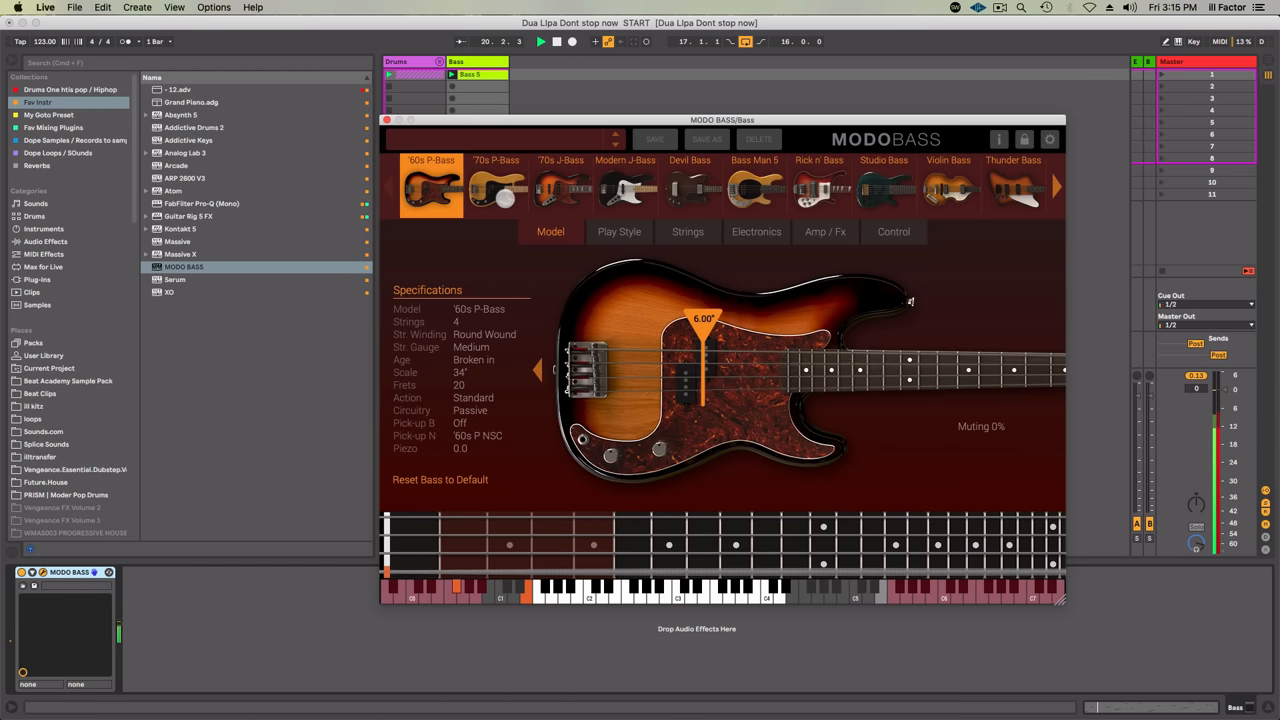
# Step: Step through MODO BASS models from '70s P-Bass to Studio Bass, ending on Thunder Bass
pyautogui.click(495, 185)
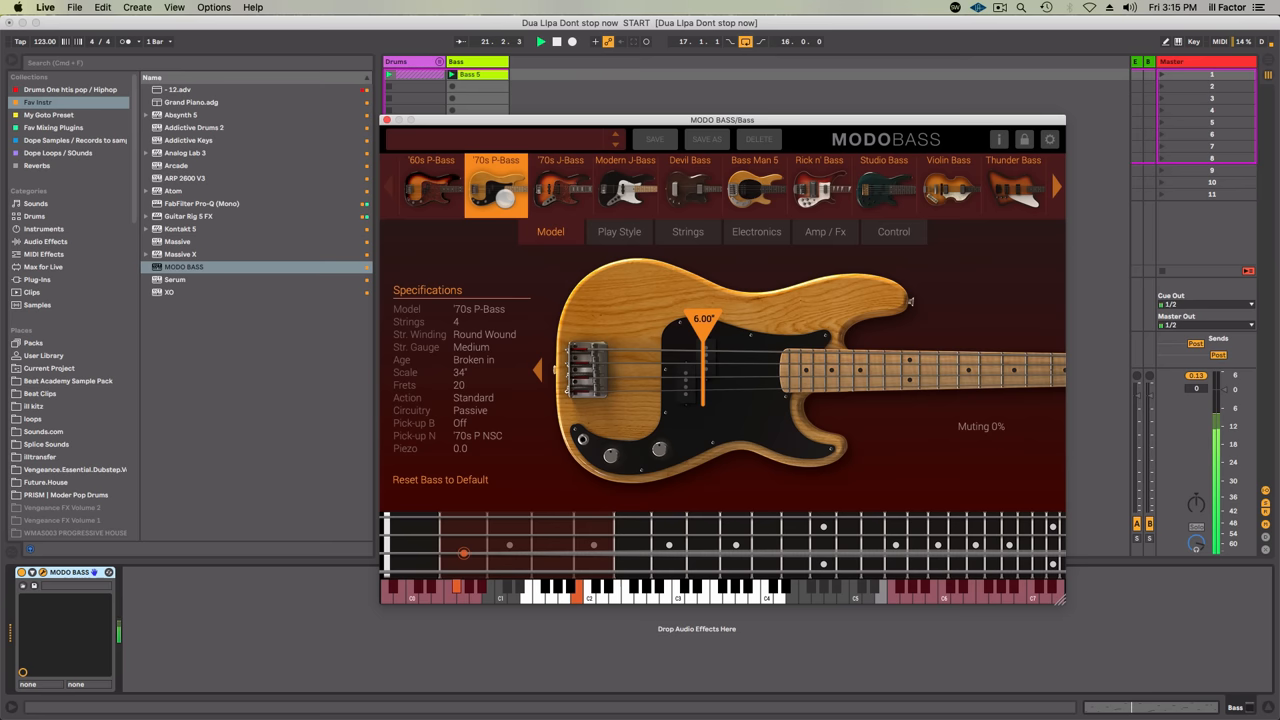
pyautogui.click(560, 187)
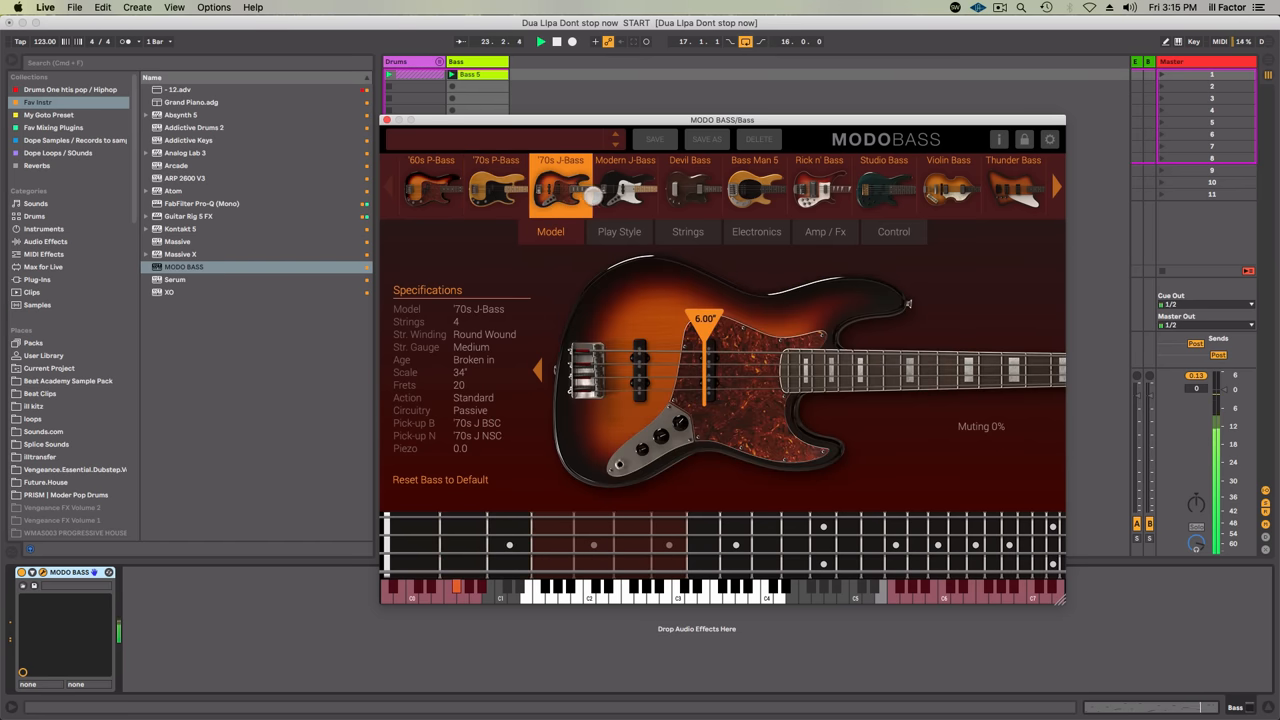
pyautogui.click(625, 185)
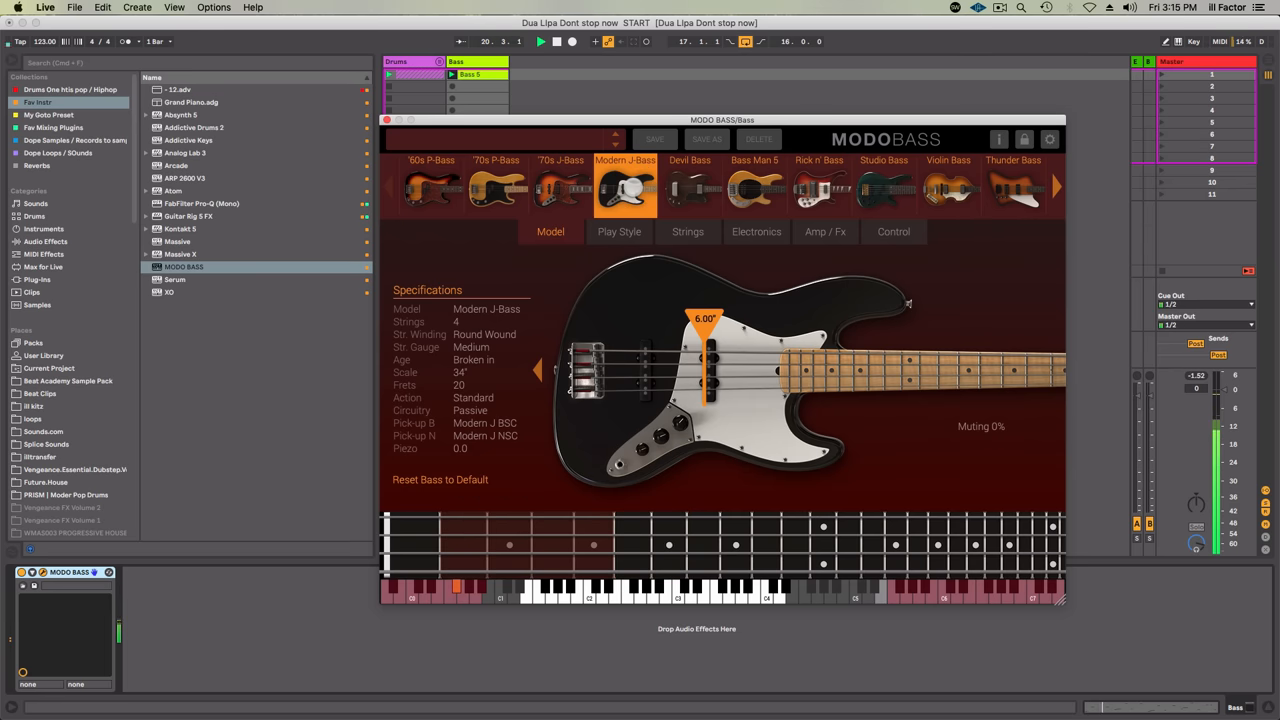
pyautogui.click(689, 188)
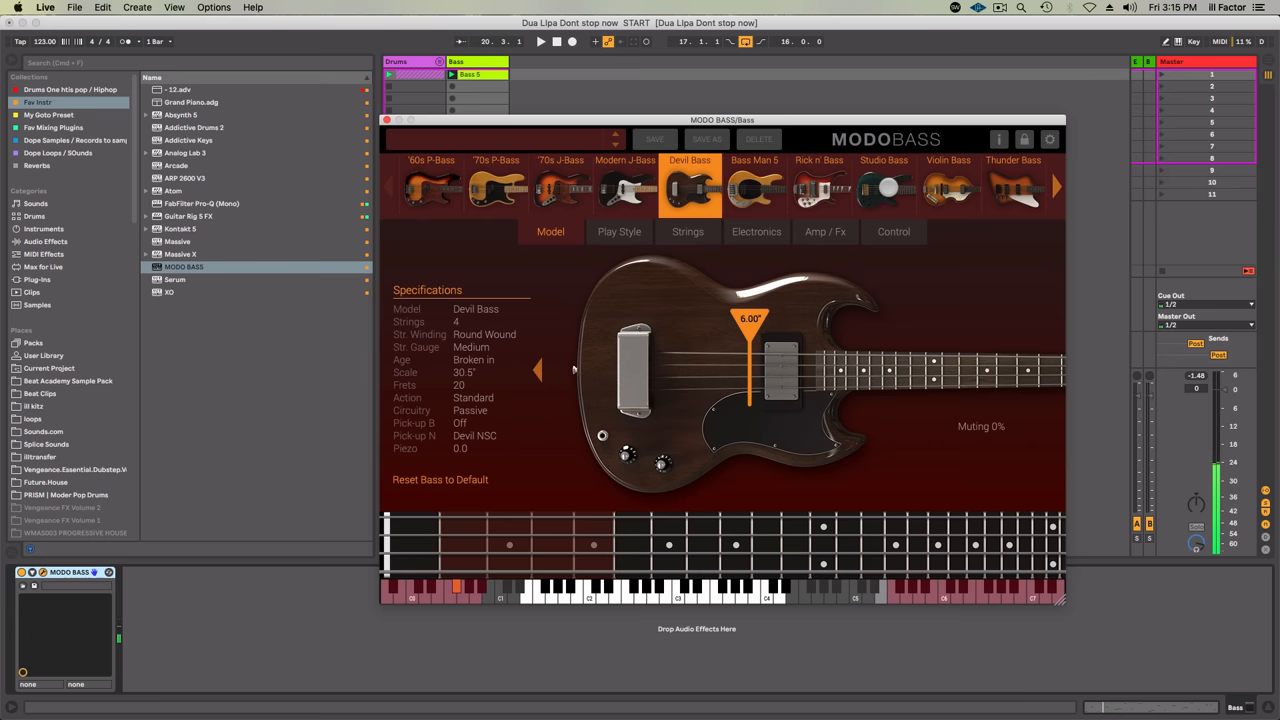
pyautogui.click(883, 188)
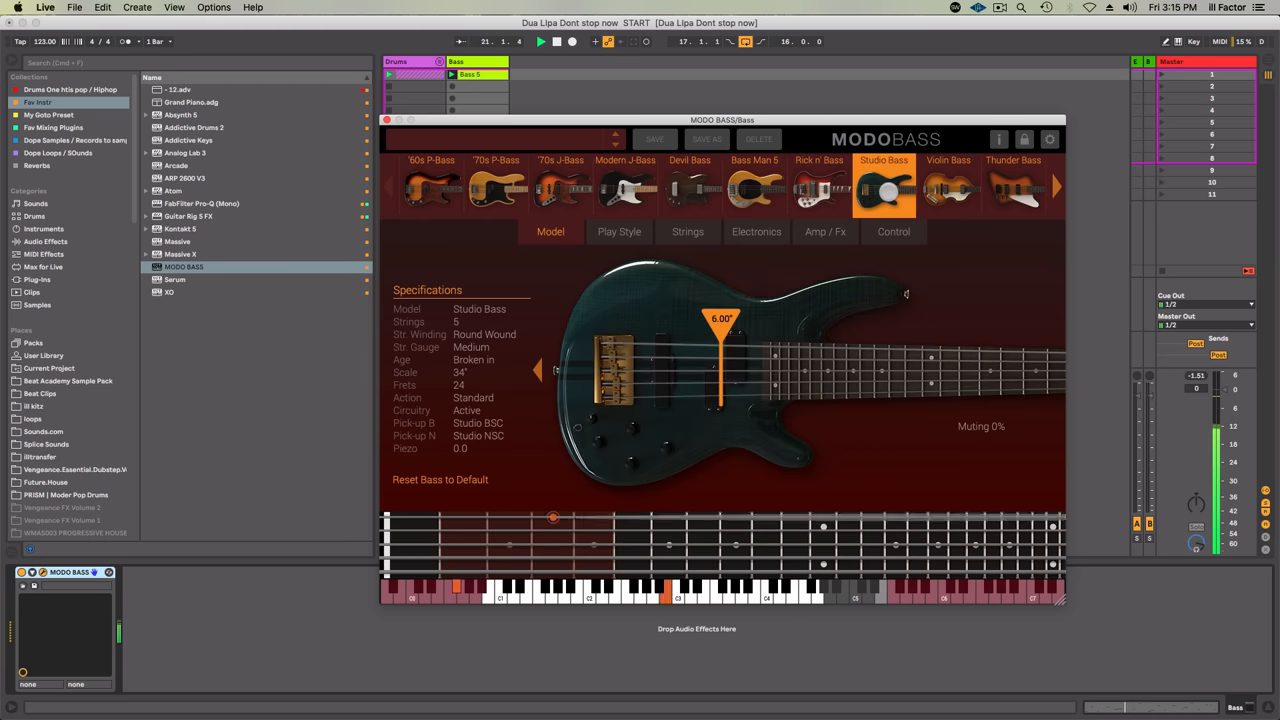
pyautogui.click(1012, 190)
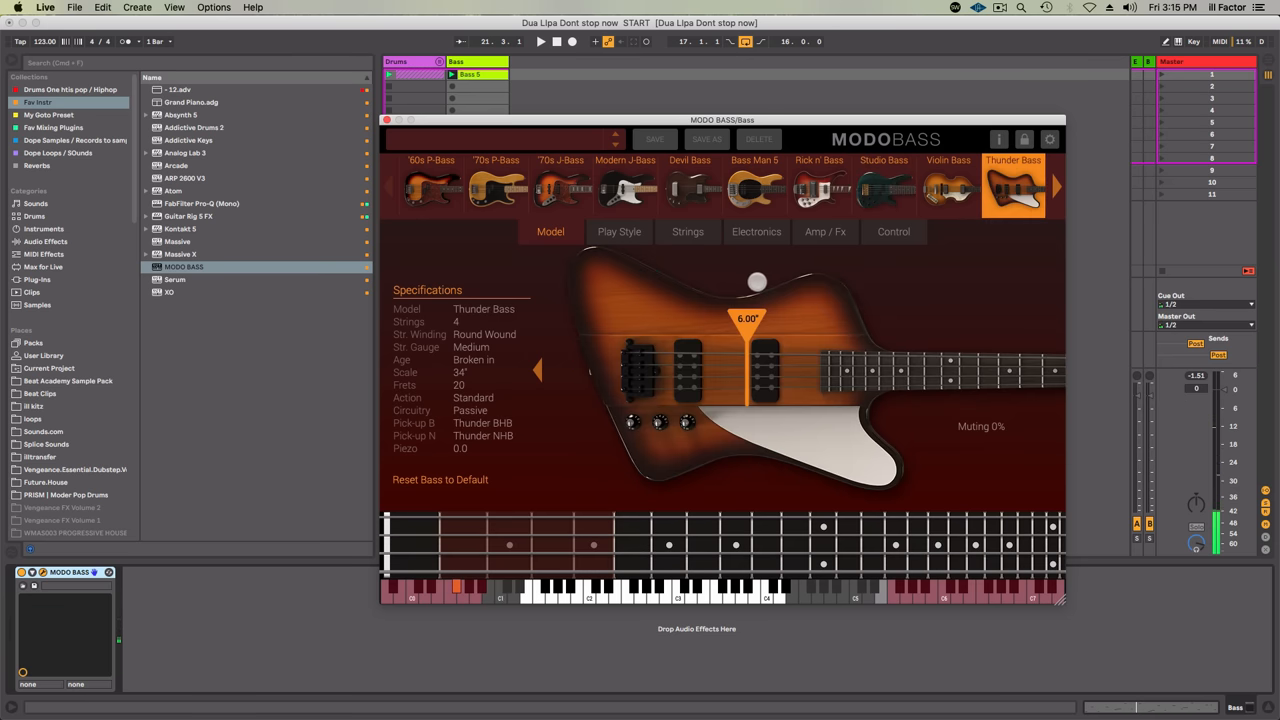